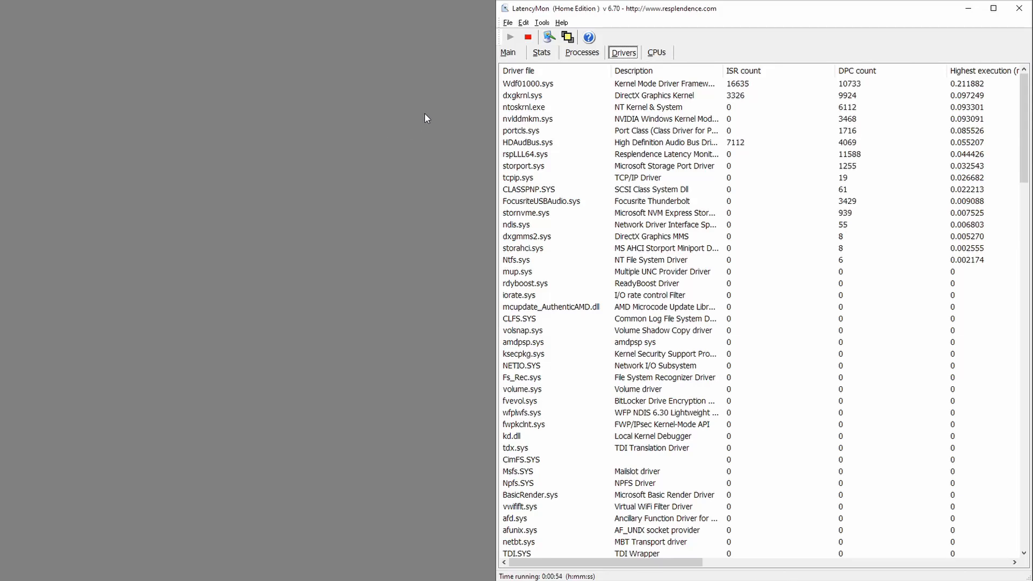
Step: Scroll the settings list down to the processor power management entries
left_click(524, 107)
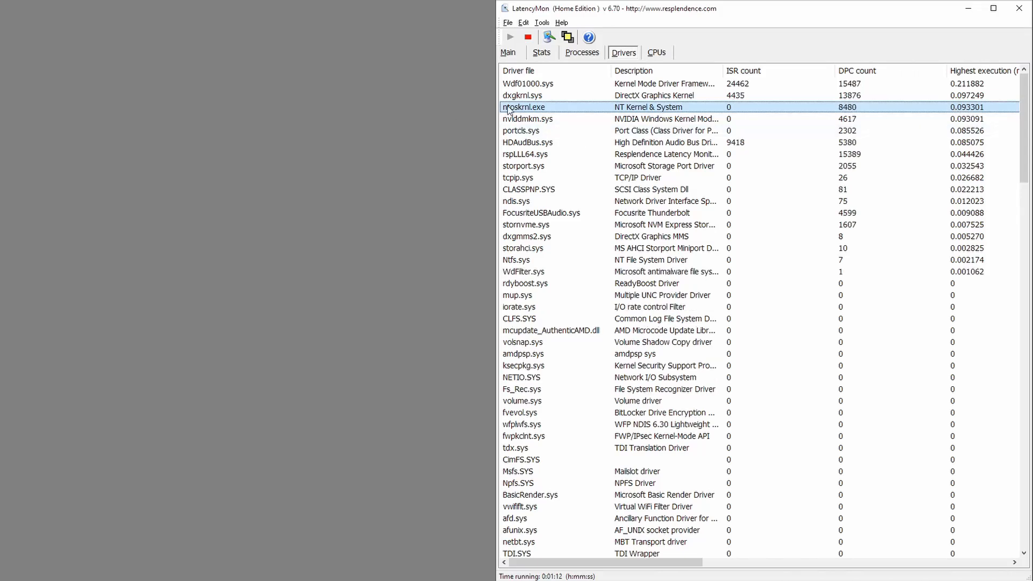
mouse_move(425, 88)
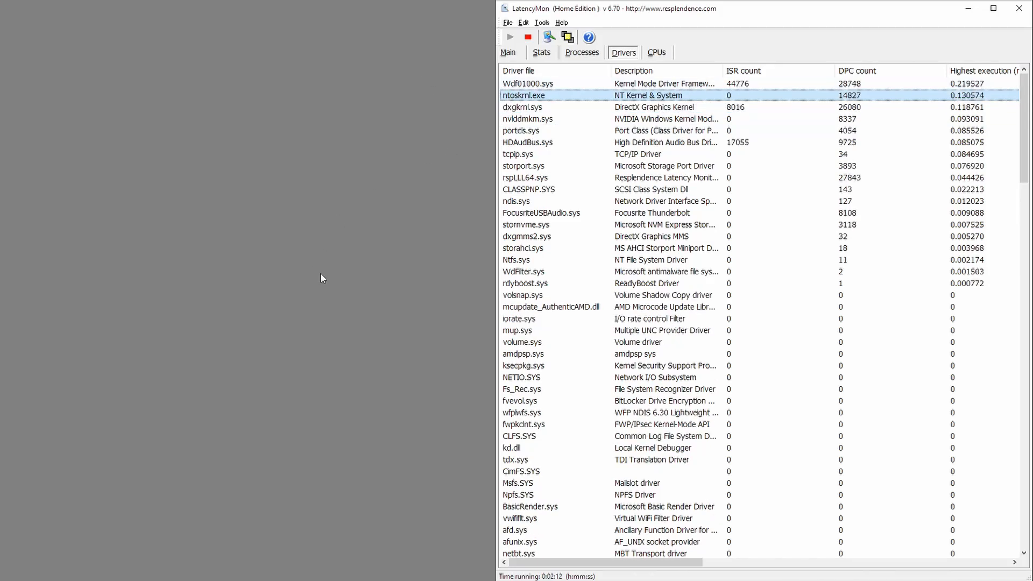
mouse_move(349, 266)
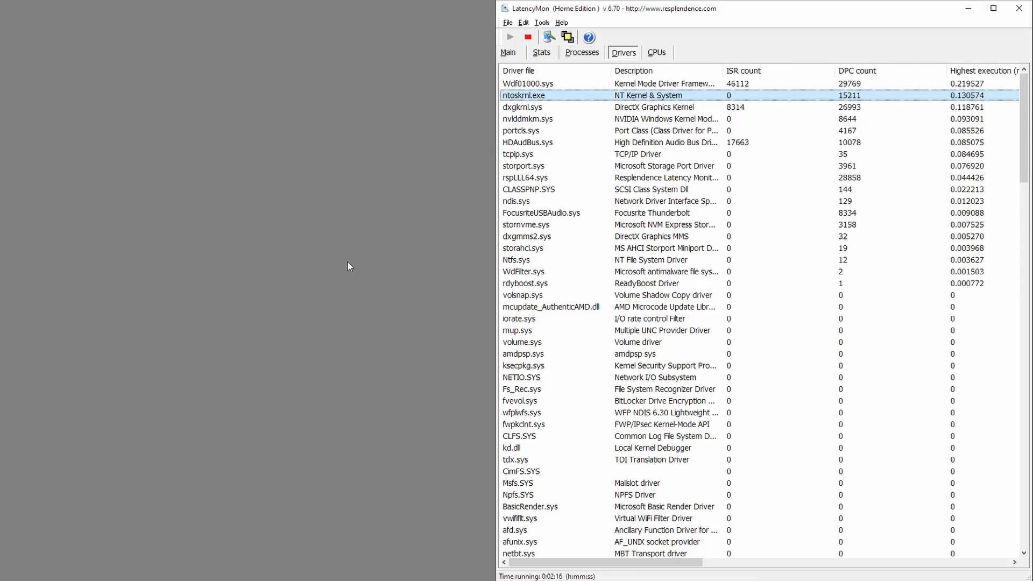
mouse_move(359, 146)
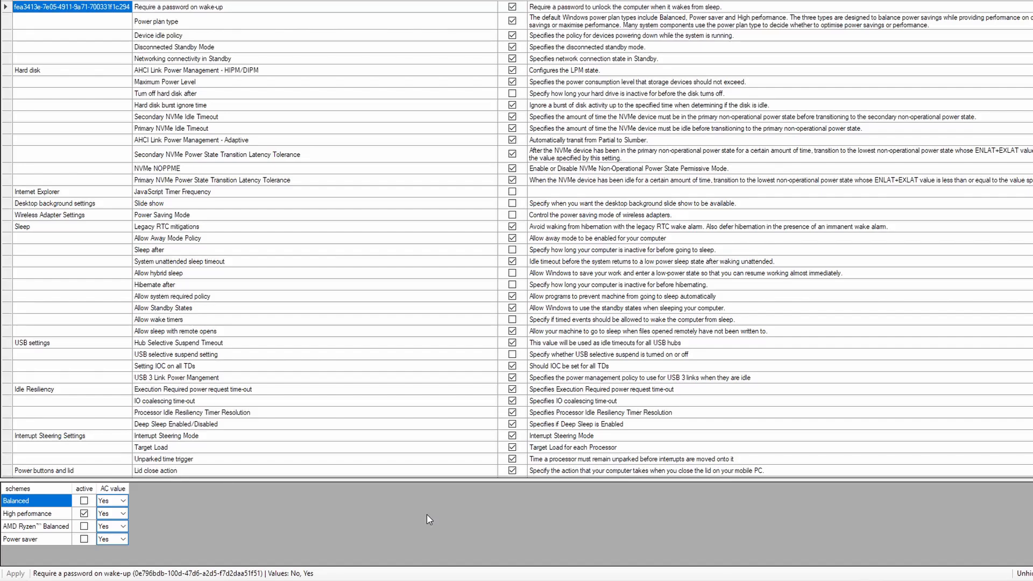
mouse_move(393, 252)
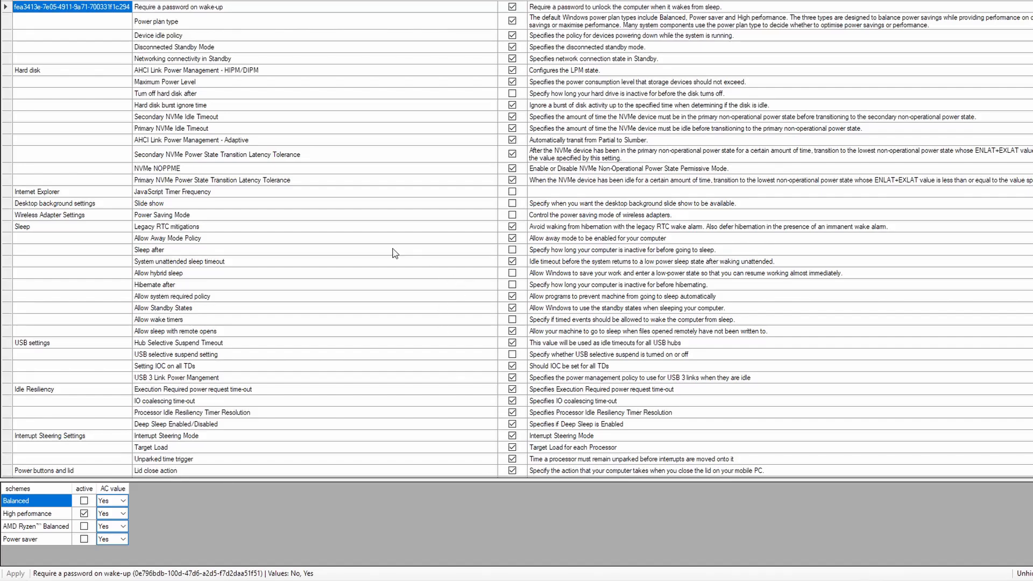
scroll("down", 3)
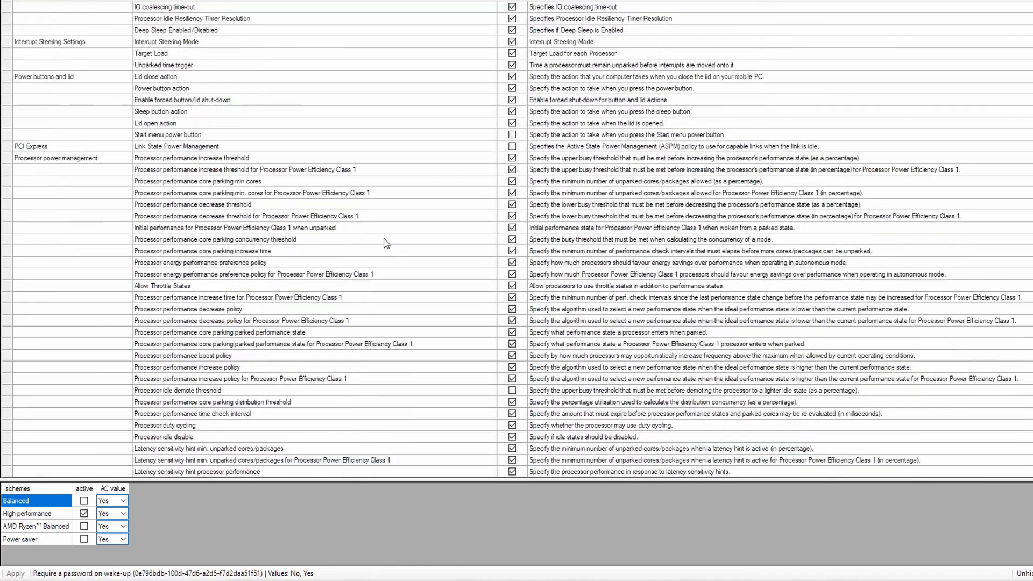
scroll("down", 3)
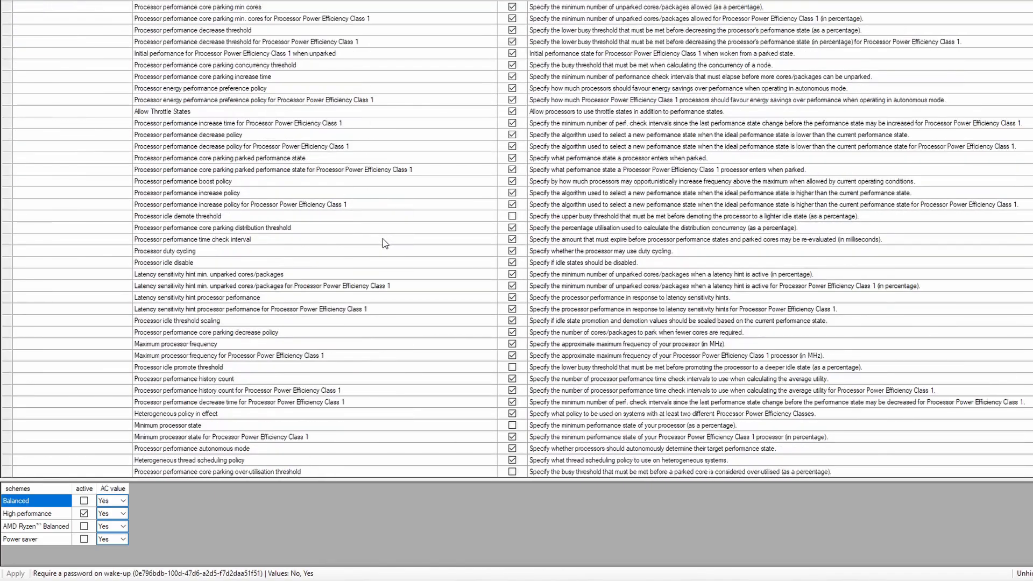
scroll("down", 3)
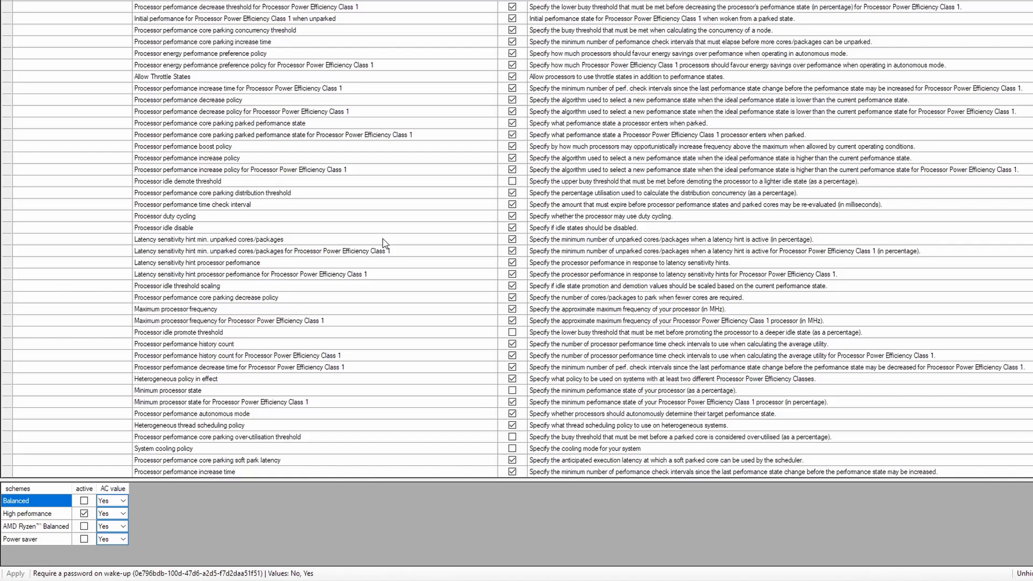
mouse_move(212, 341)
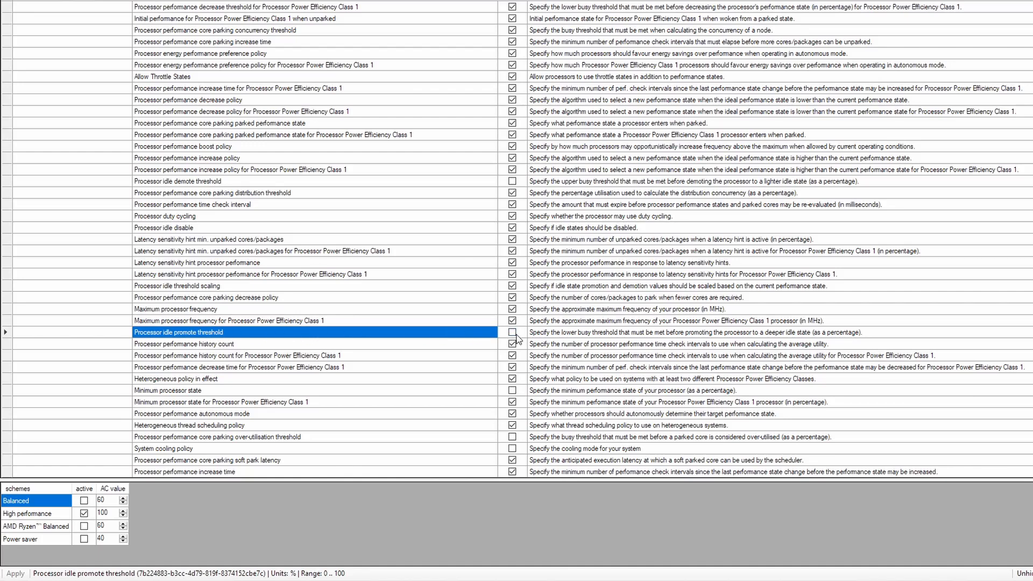
Step: Unhide the Processor idle promote and idle demote threshold settings
left_click(513, 333)
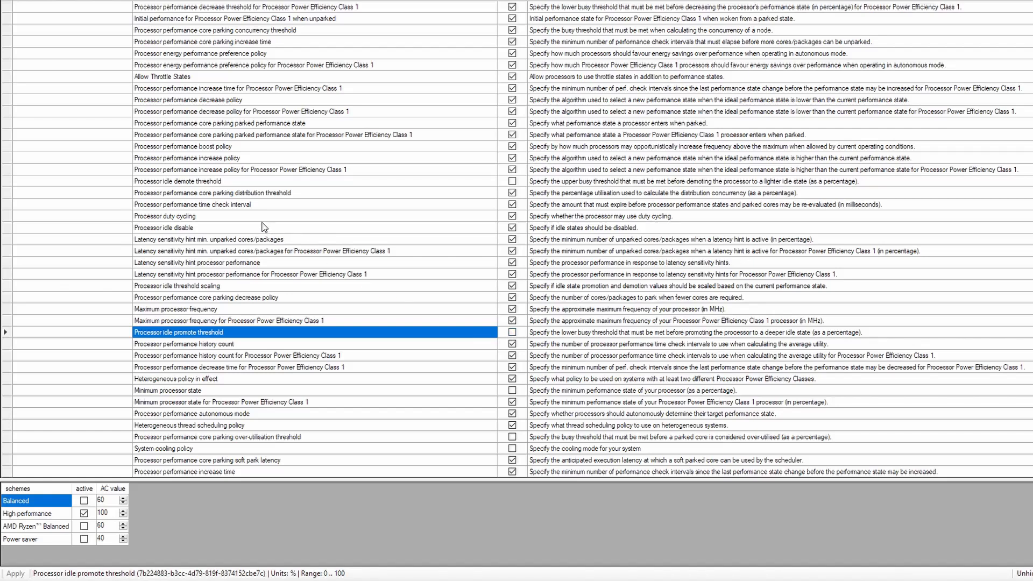
mouse_move(240, 192)
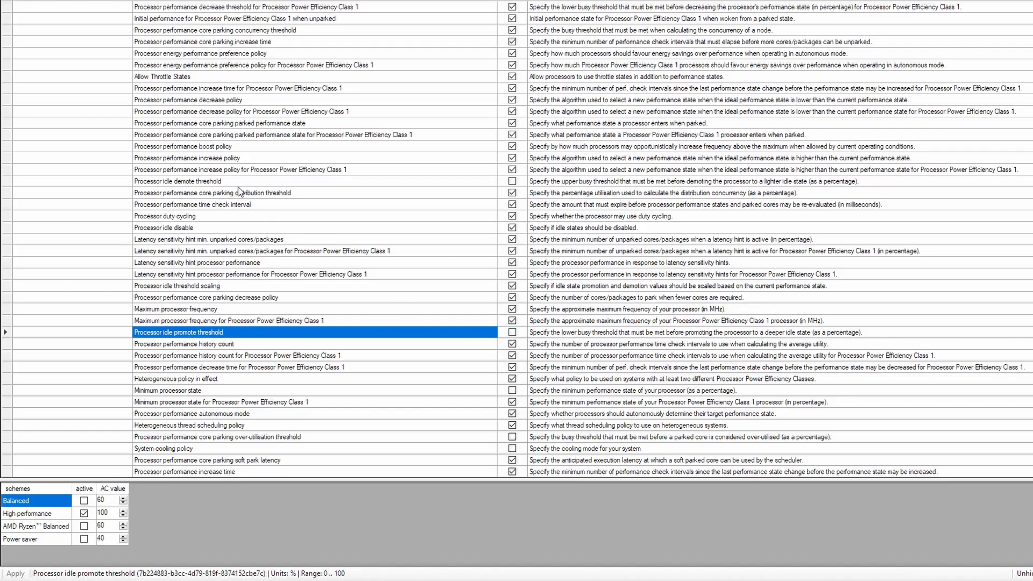
left_click(177, 181)
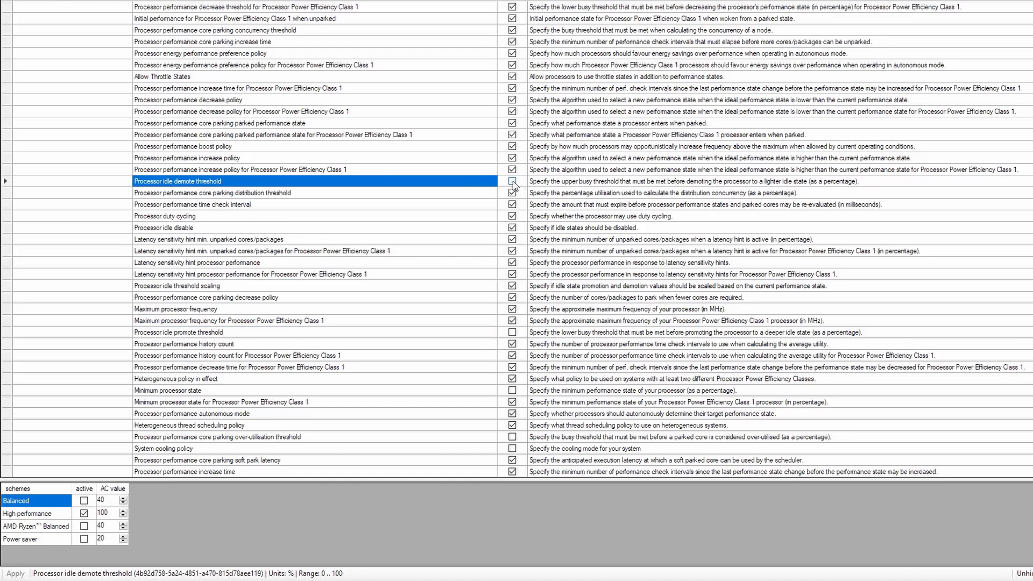
left_click(512, 181)
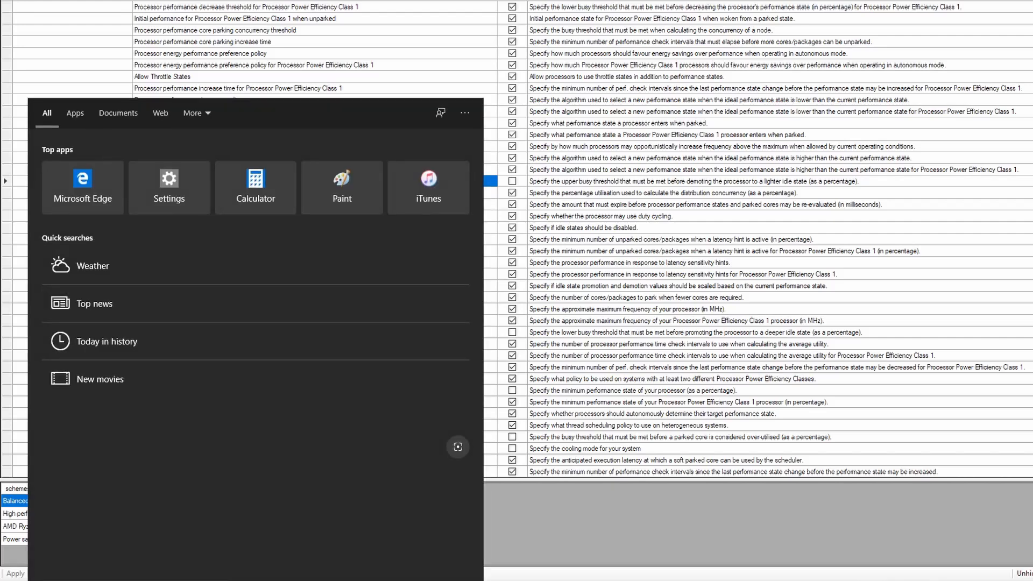
Step: Reach High performance plan's advanced settings via Control Panel's Power Options
type("Con")
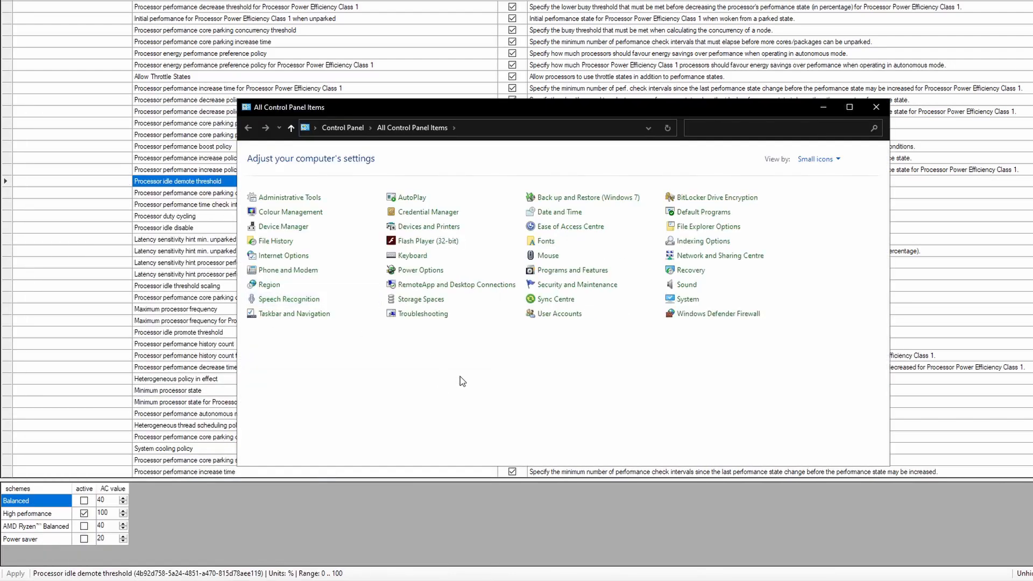
mouse_move(474, 361)
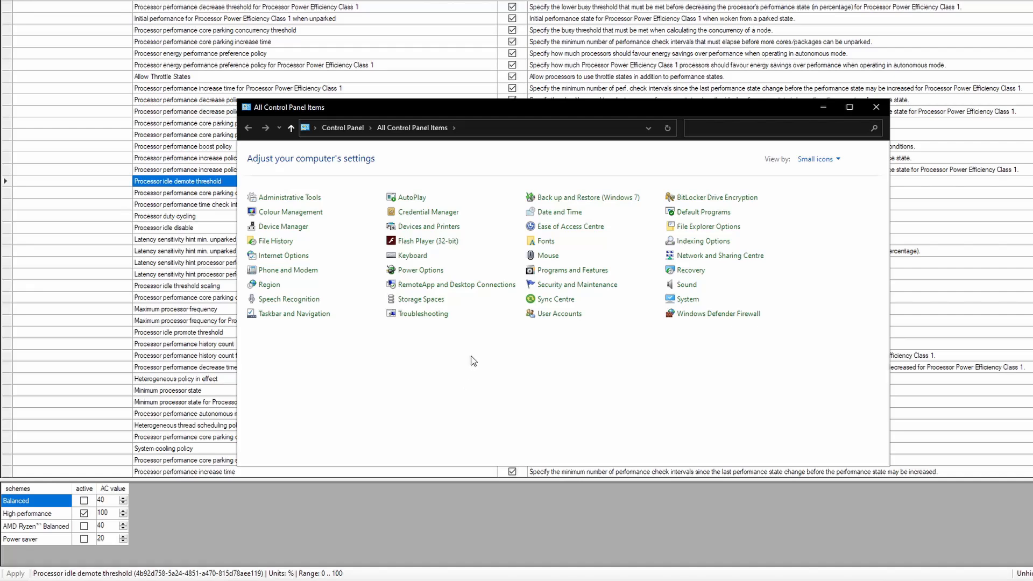
left_click(420, 269)
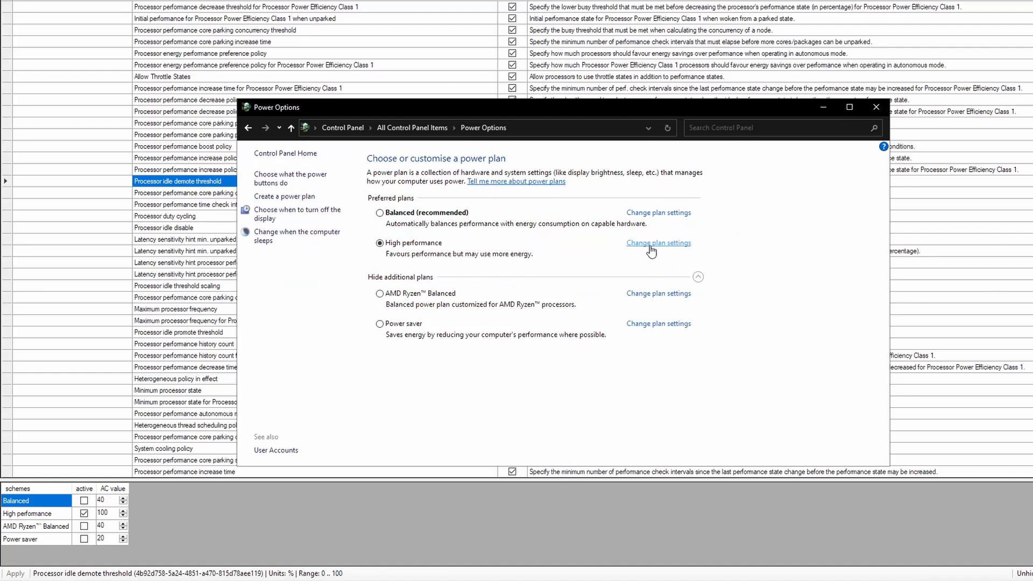
left_click(657, 242)
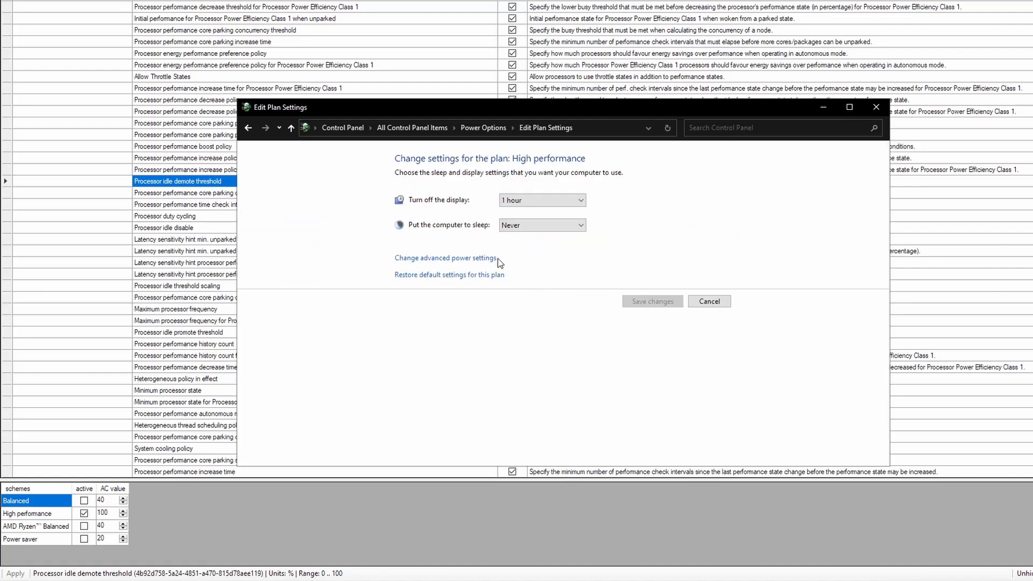
left_click(445, 258)
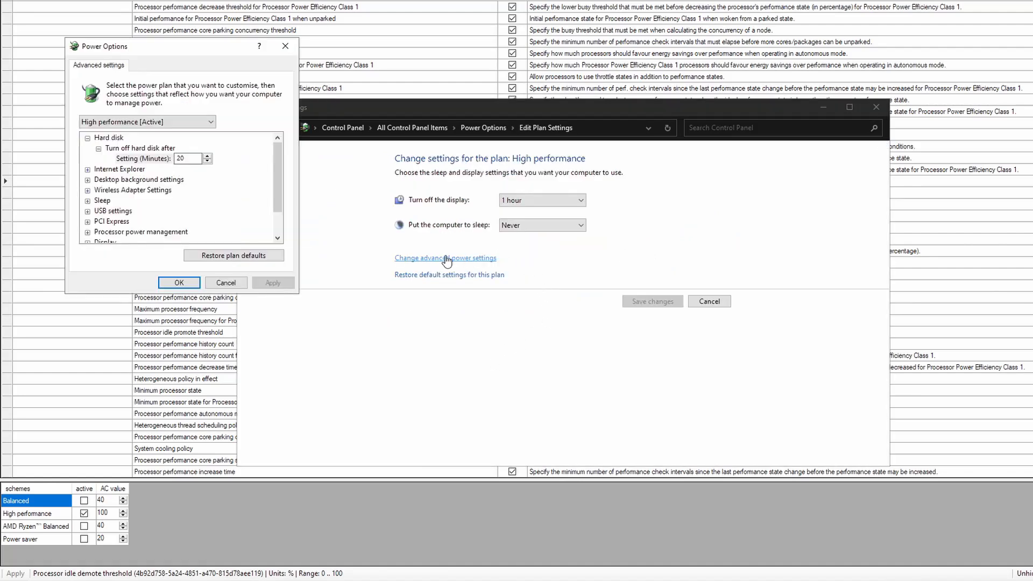
Step: Check Processor power management lists both idle thresholds, then cancel the dialog
left_click(86, 137)
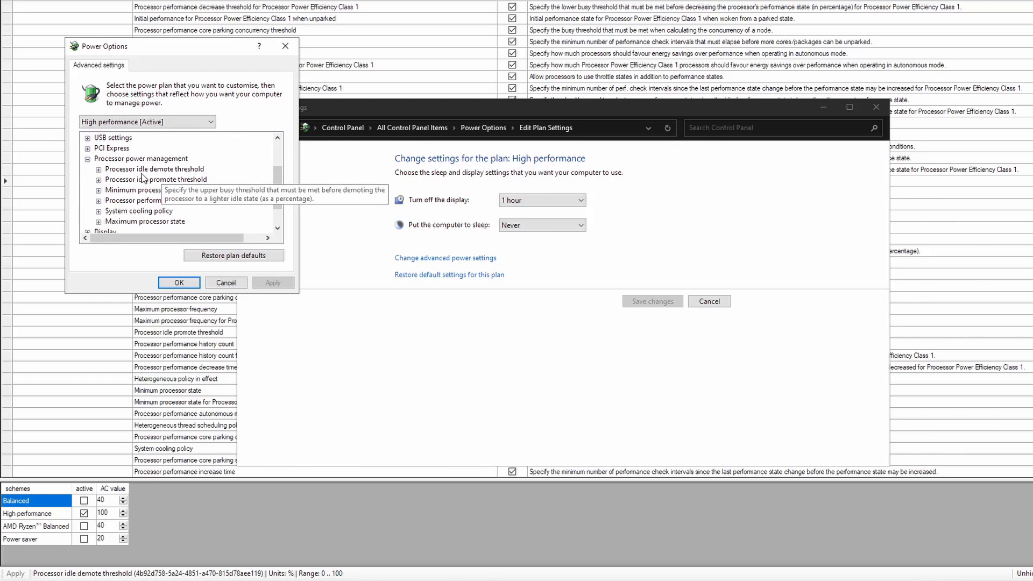
mouse_move(204, 345)
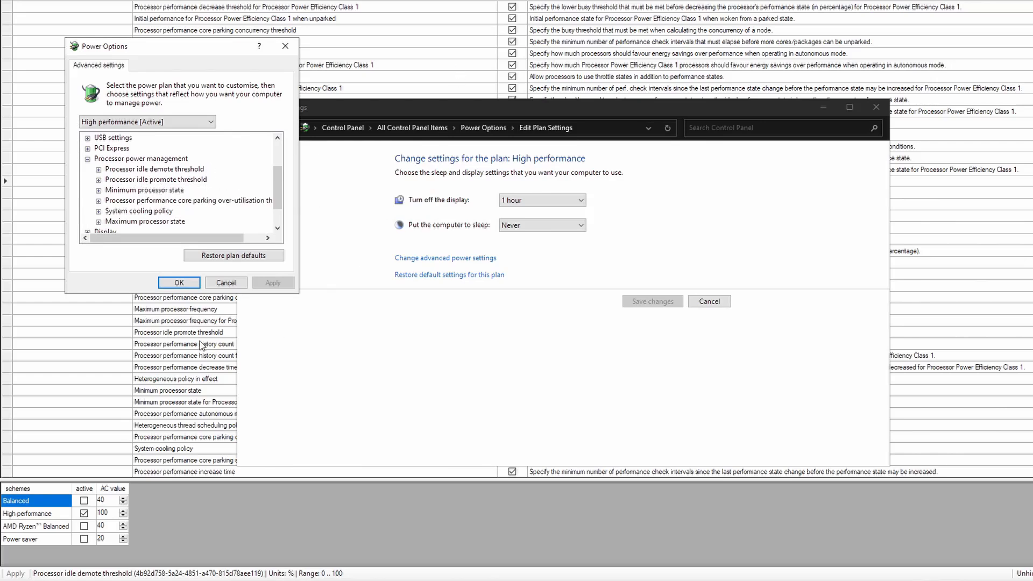
left_click(99, 173)
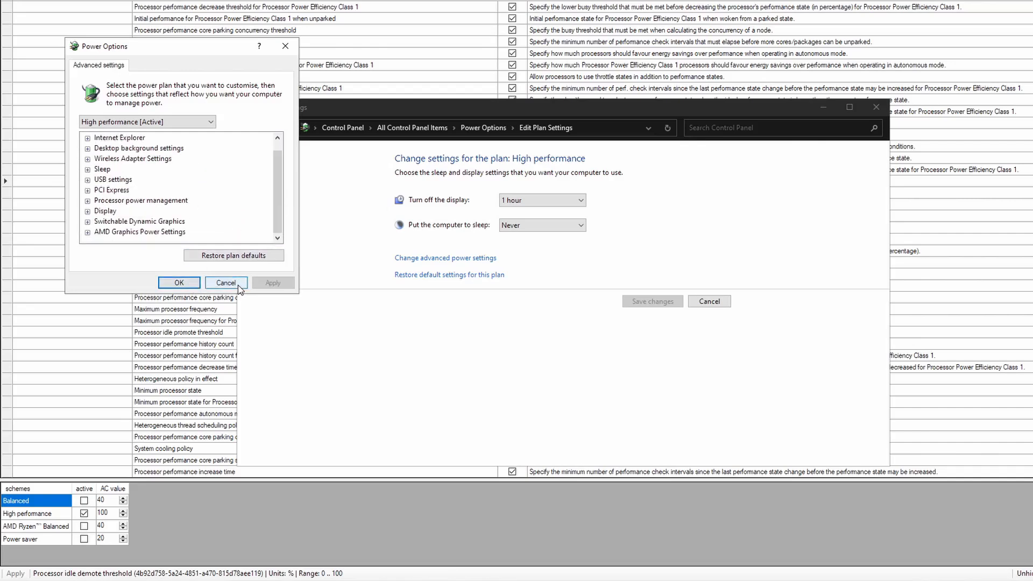
left_click(225, 282)
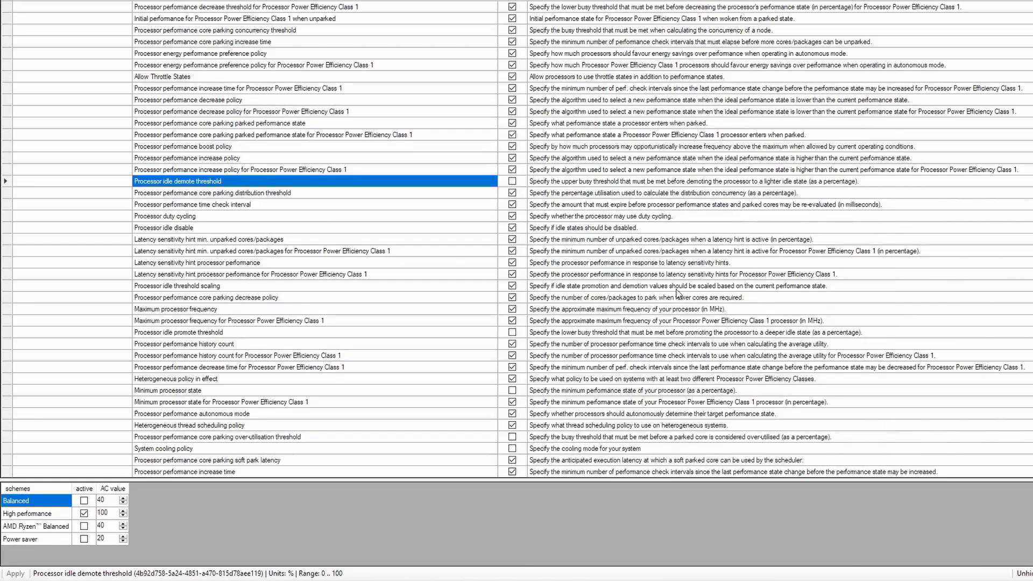